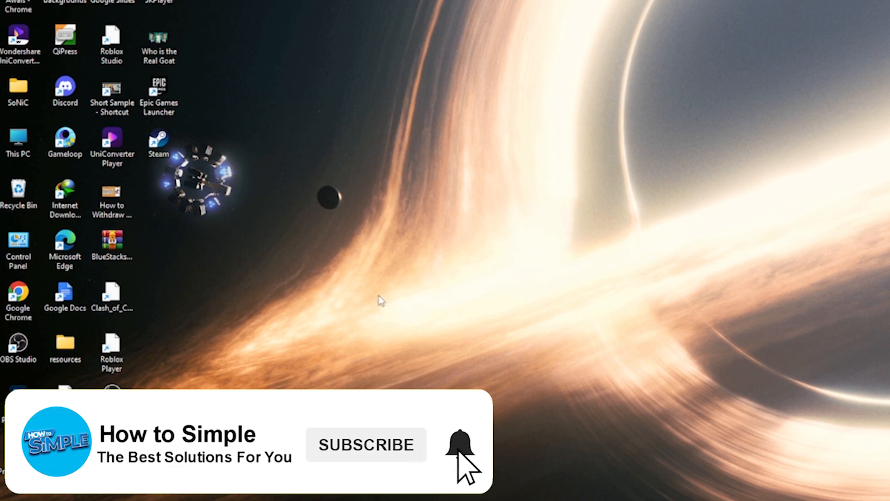
- Launch Chrome, search Google for mail.gmail.com, and open the 'Gmail - Google' result
click(363, 444)
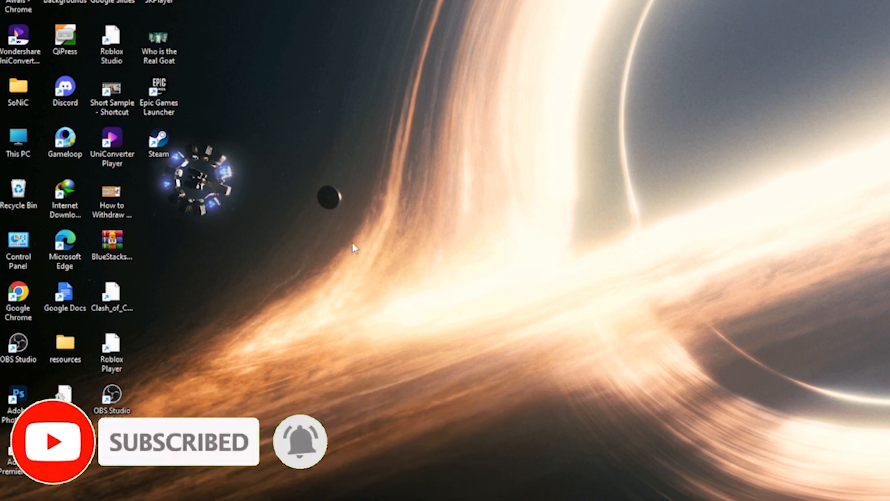
mouse_move(352, 246)
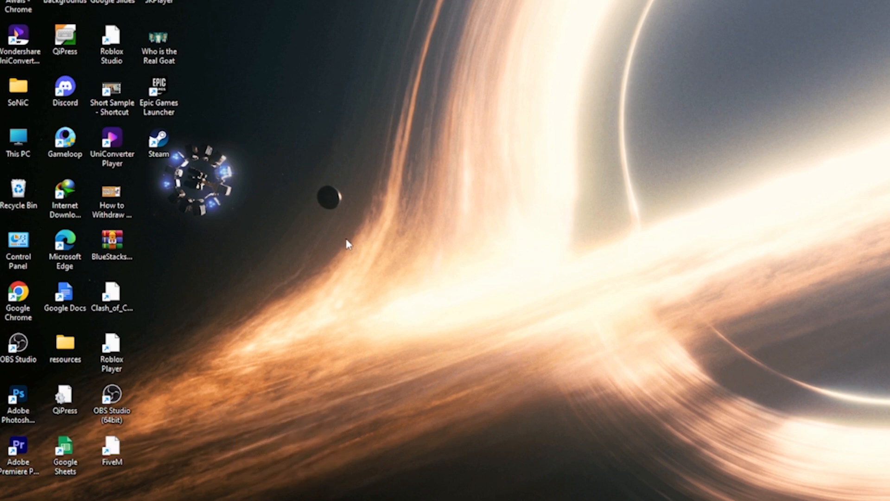
mouse_move(442, 358)
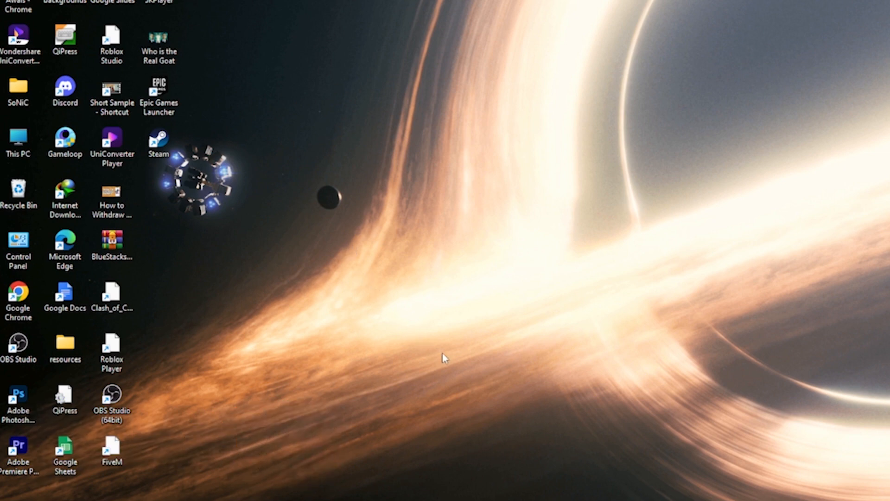
double_click(17, 291)
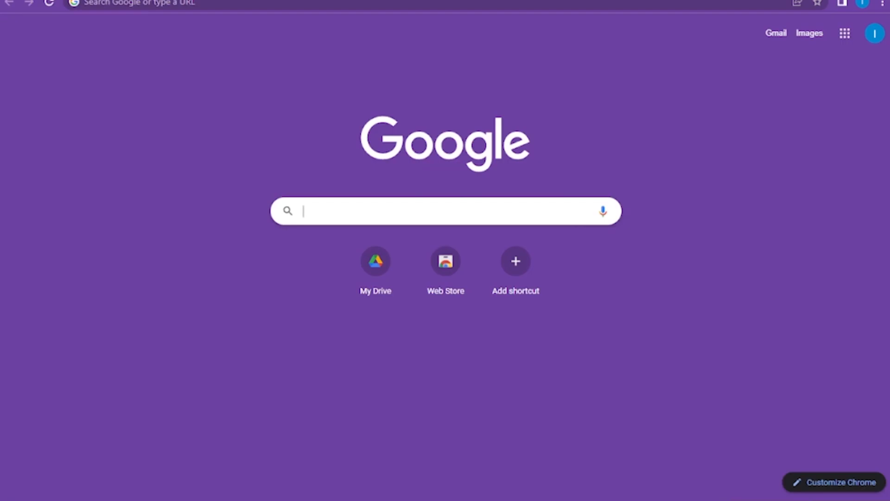
click(430, 211)
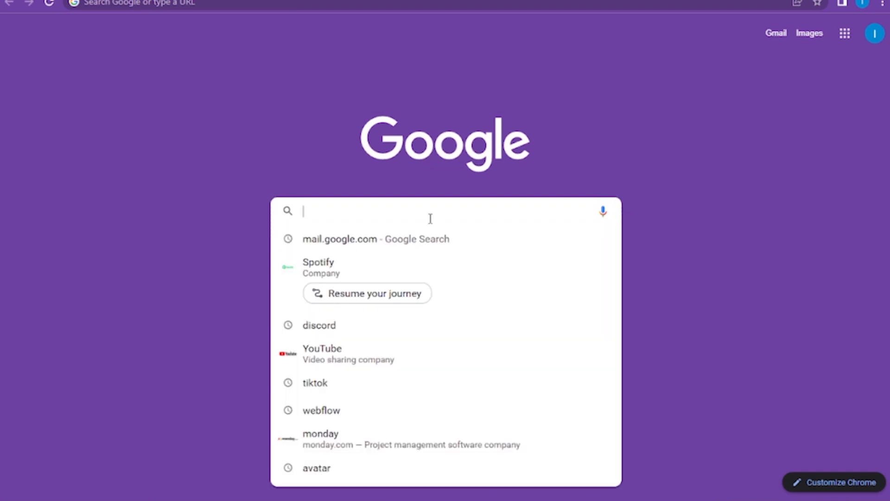
text(mail.gmail.com)
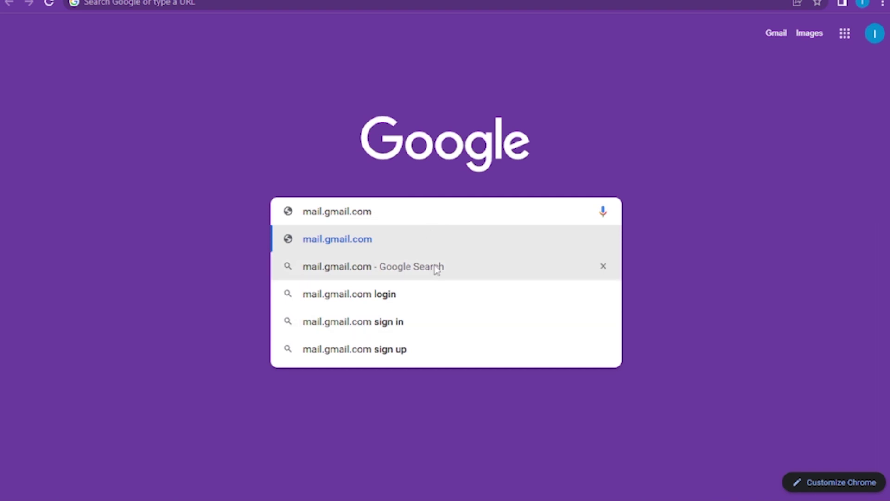
click(371, 267)
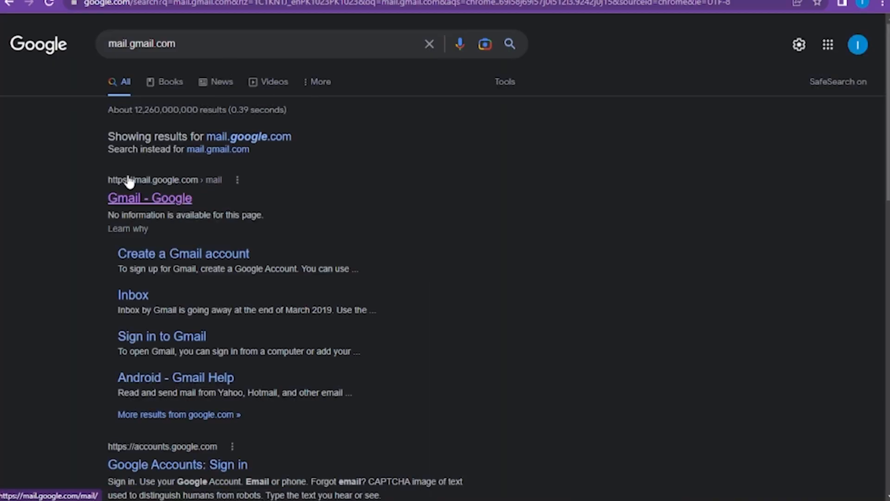
mouse_move(174, 203)
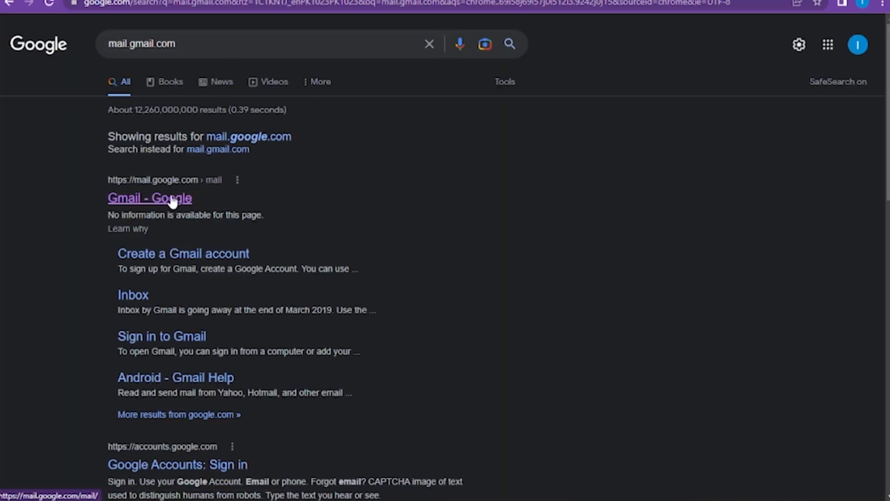
click(150, 197)
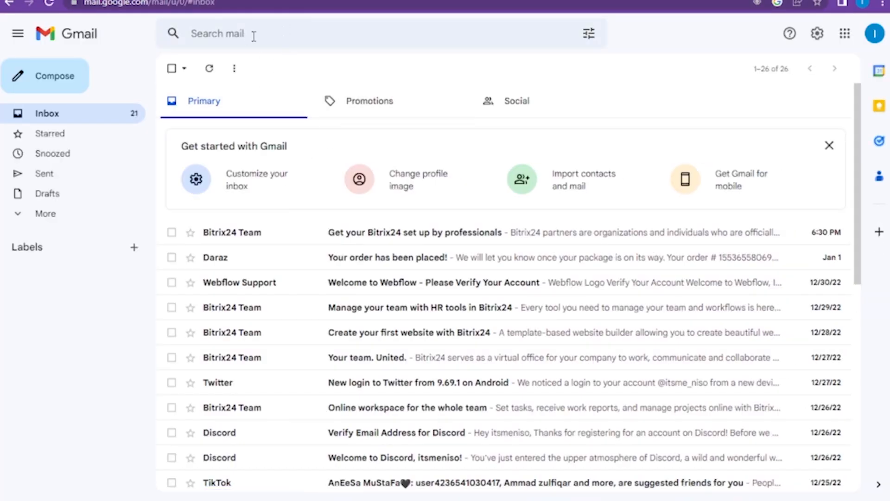
mouse_move(262, 37)
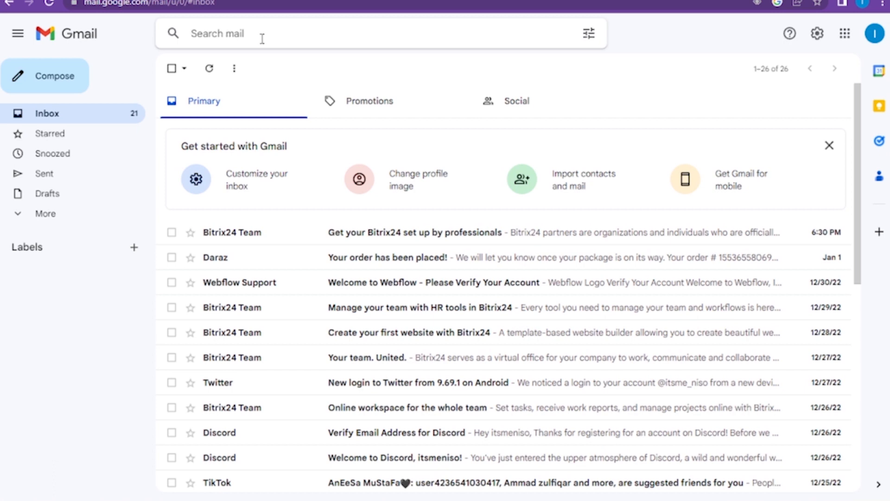
- Run an is:unread search in the Gmail search box
click(263, 33)
text(is:unread)
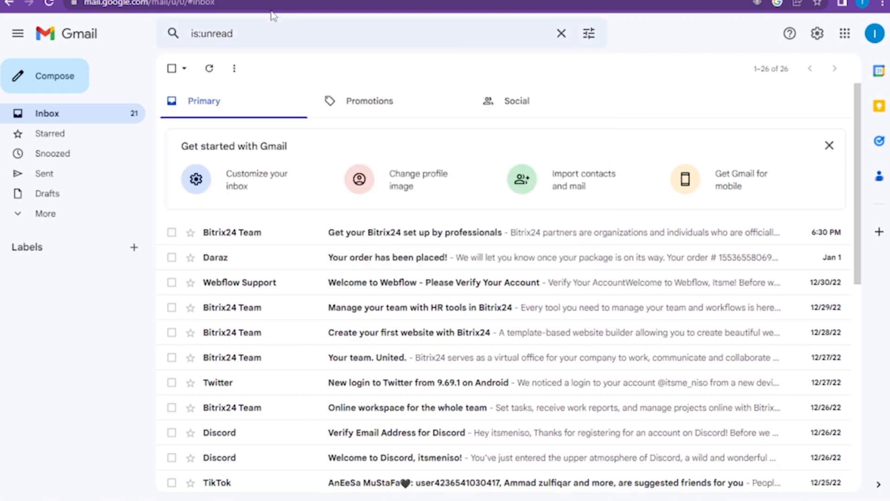
key(Enter)
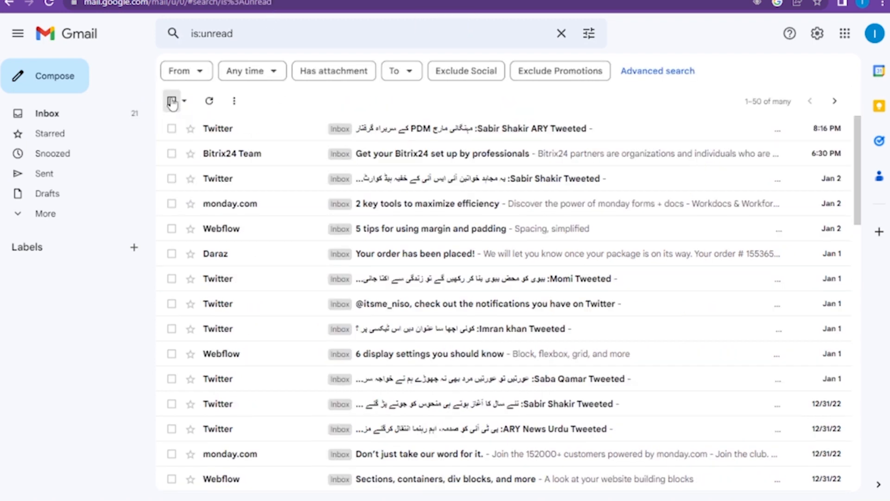
- Select all 50 unread conversations, delete them, then toggle select-all on and off
click(172, 101)
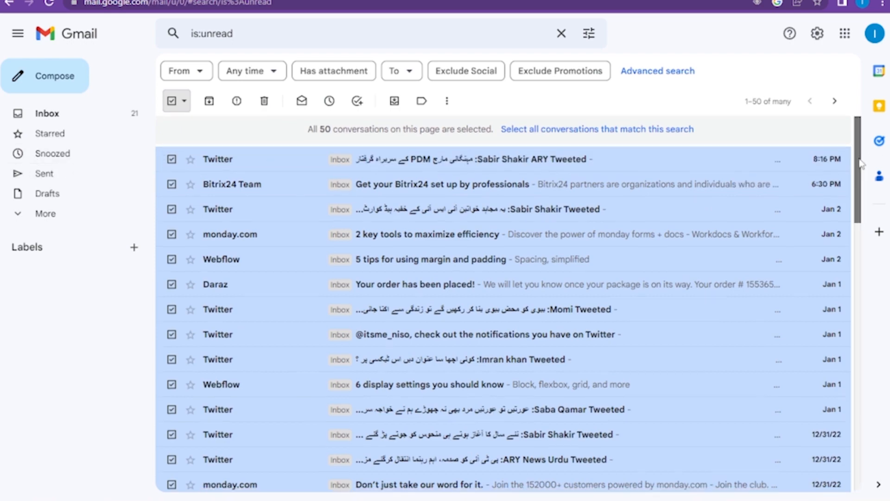
scroll(down, 3)
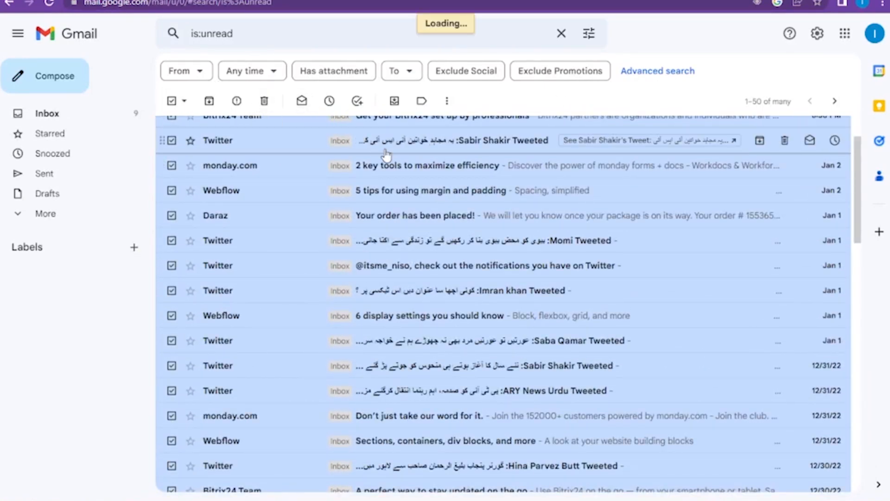
click(264, 100)
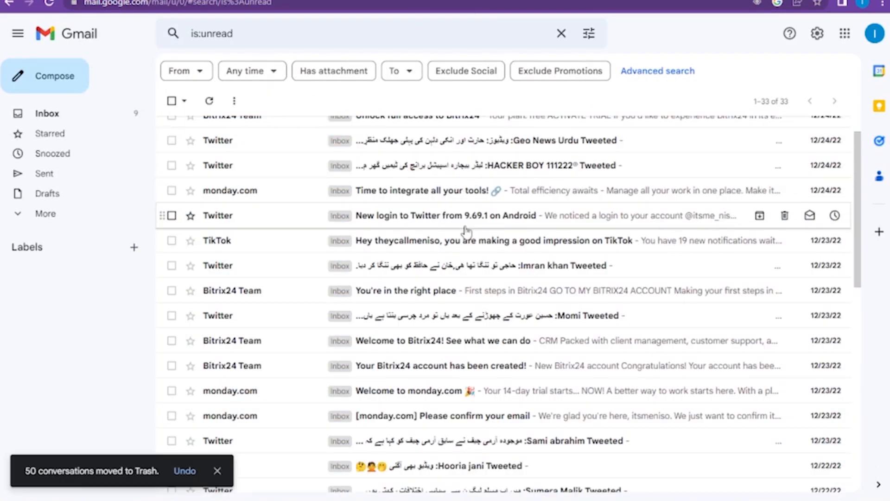
click(172, 100)
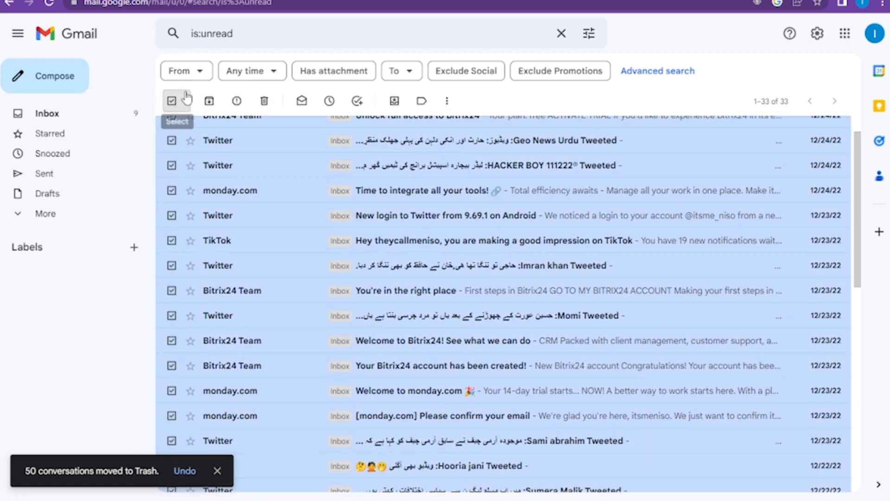
click(171, 100)
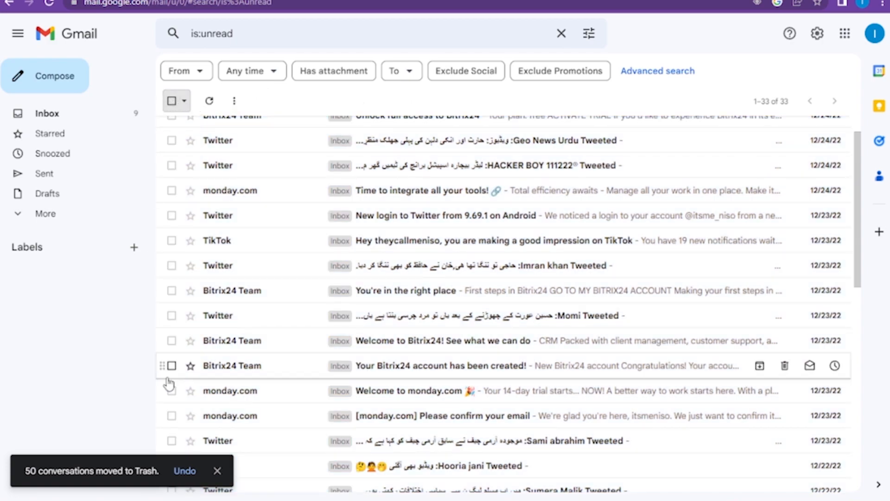